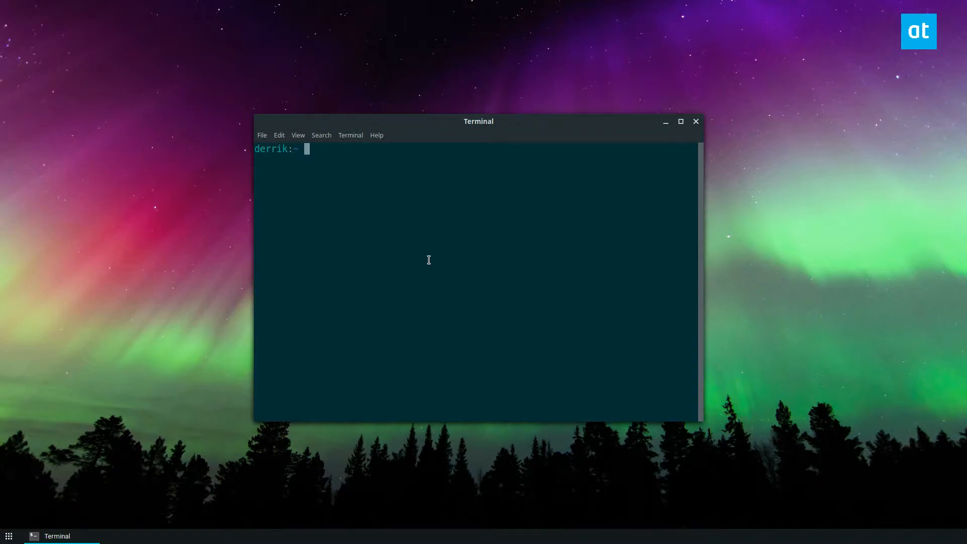
- List the home folder contents with ls, showing jitsi-meet-x86_64.AppImage
text(ls)
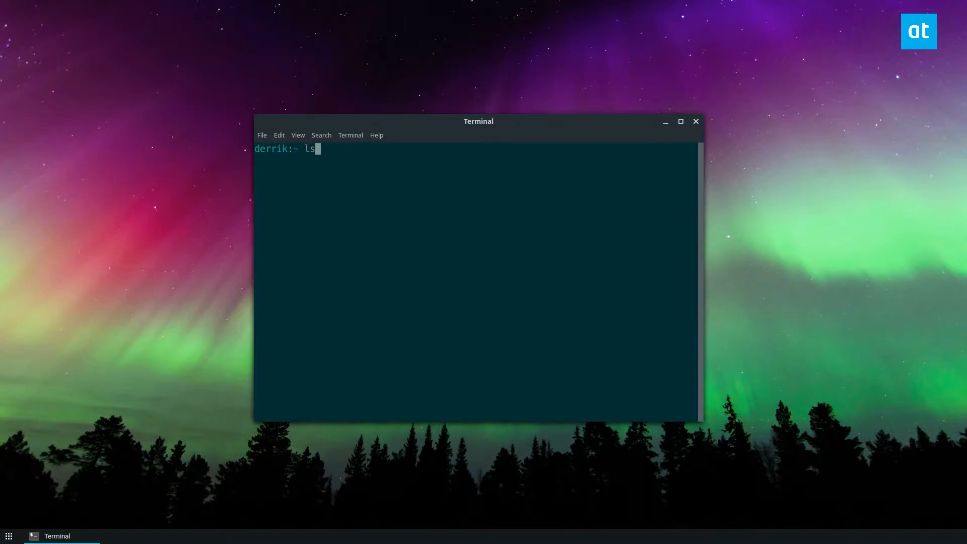
key(Return)
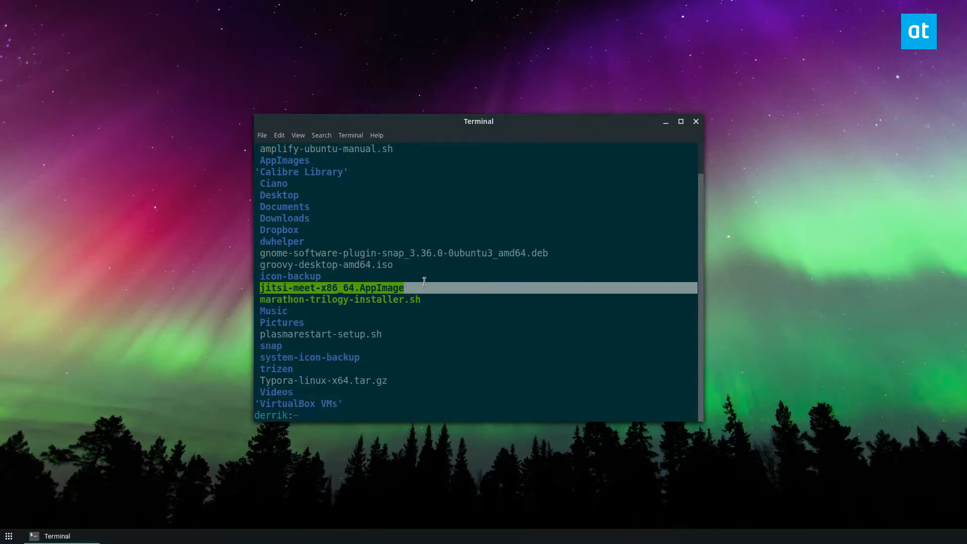
- Move jitsi-meet-x86_64.AppImage to ~/Desktop/ and begin changing into that folder
text(mv jitsi-meet-x86_64.AppImage)
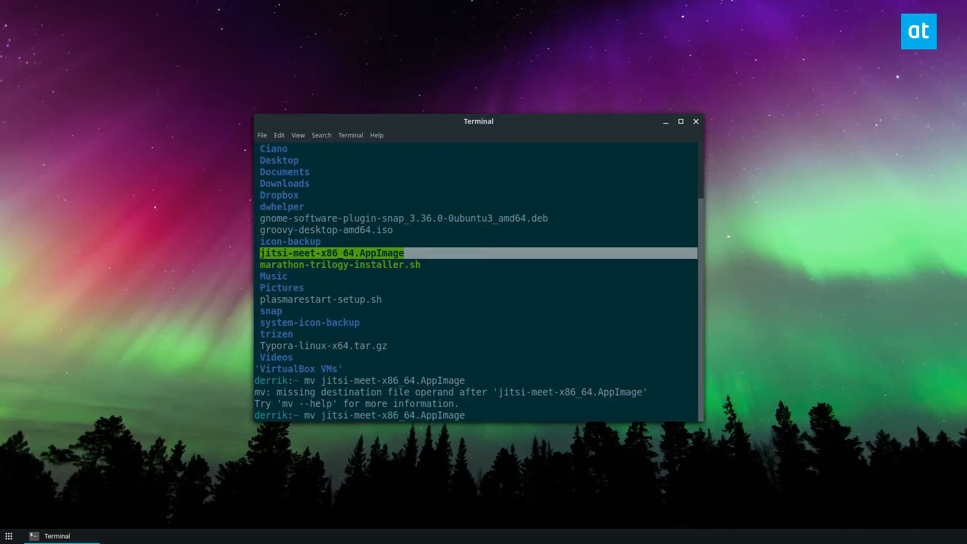
text(~/Desktop/)
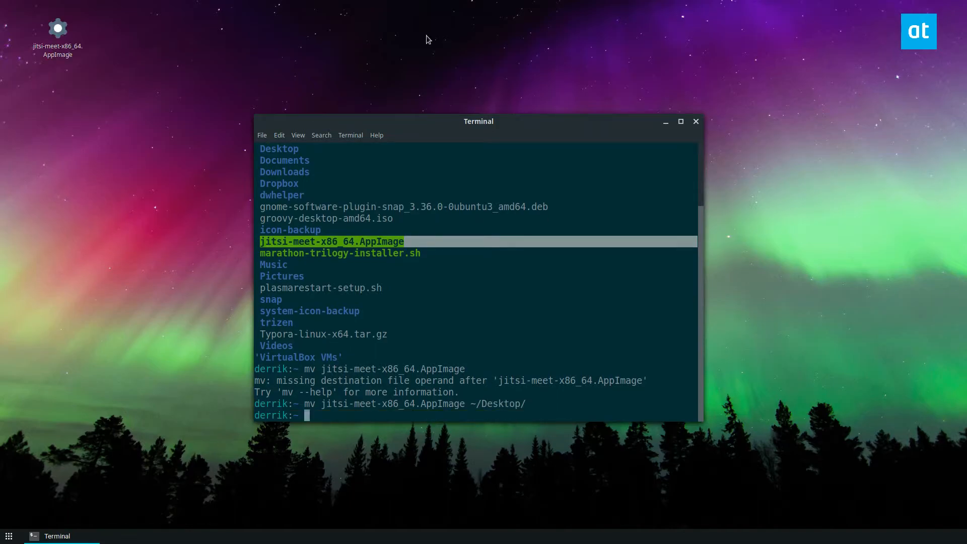
text(cd ~?D)
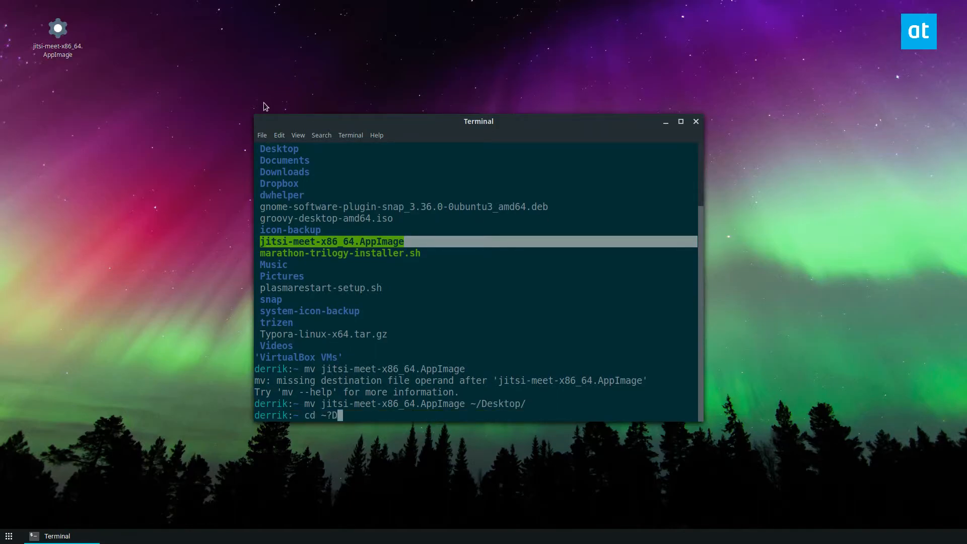
- From ~/Desktop, compress jitsi-meet-x86_64.AppImage into a .gz file with pigz
key(Return)
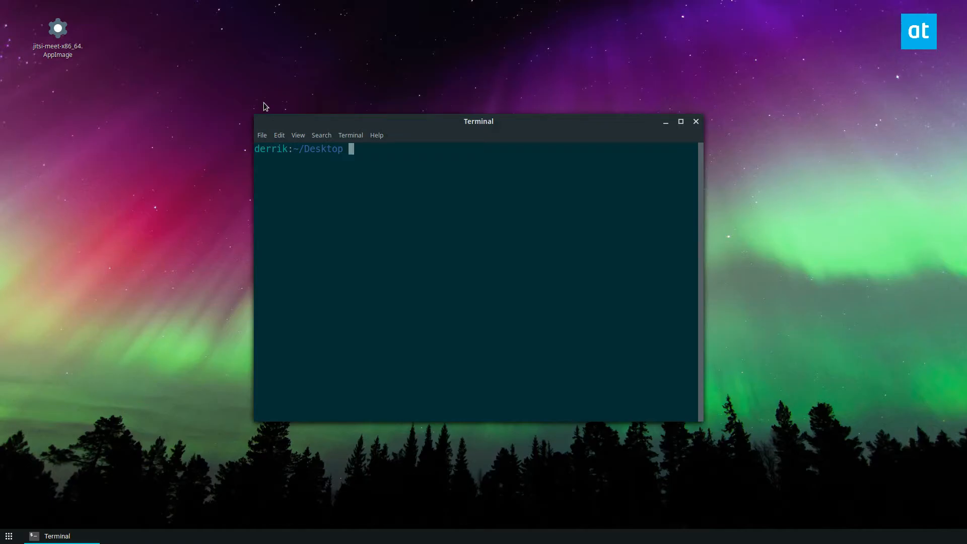
text(pigz)
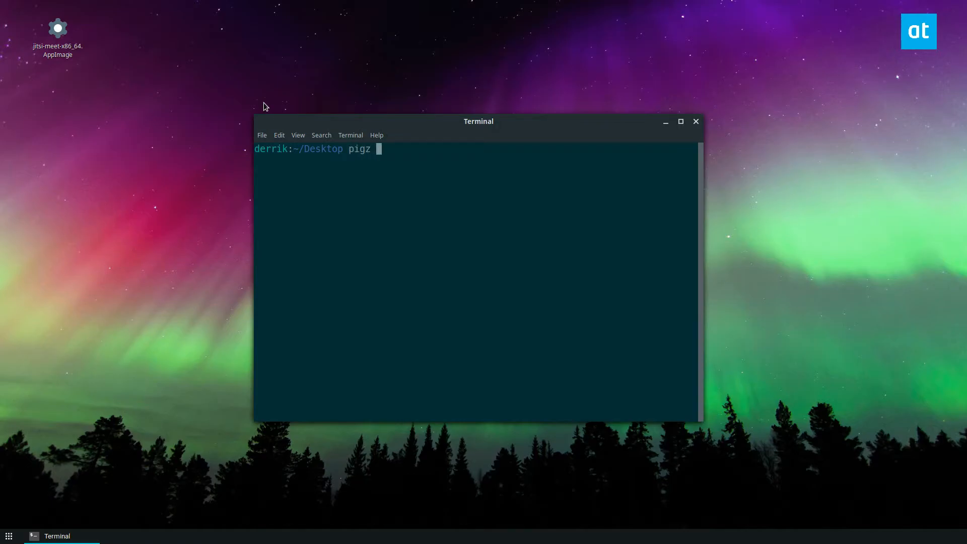
text(jitsi-meet-x86_64.AppImage)
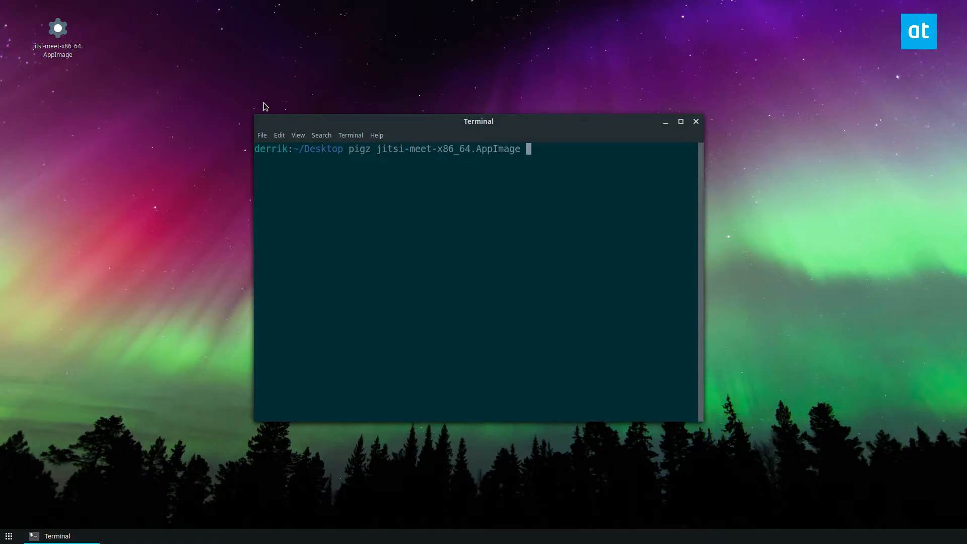
key(Return)
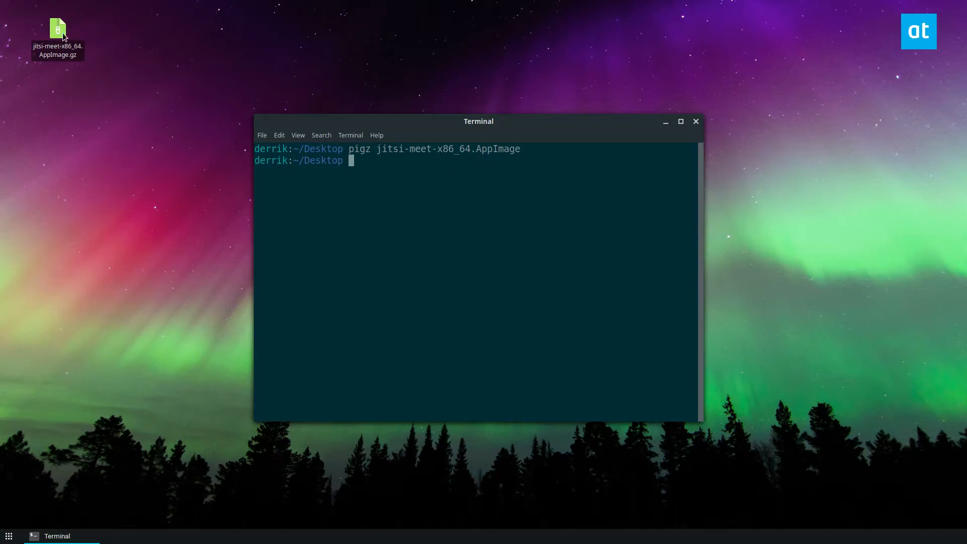
- Open the new jitsi-meet .gz archive in the archive manager to inspect it
double_click(56, 29)
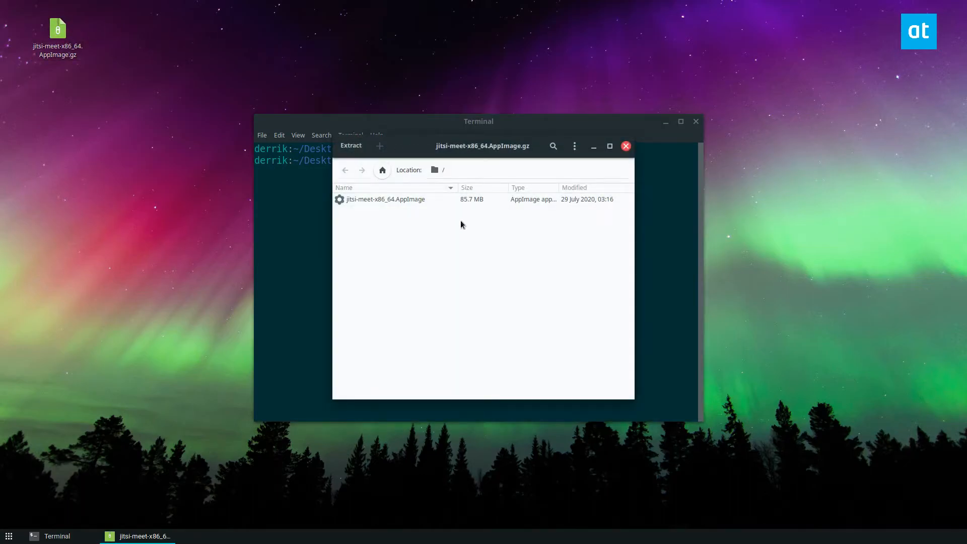